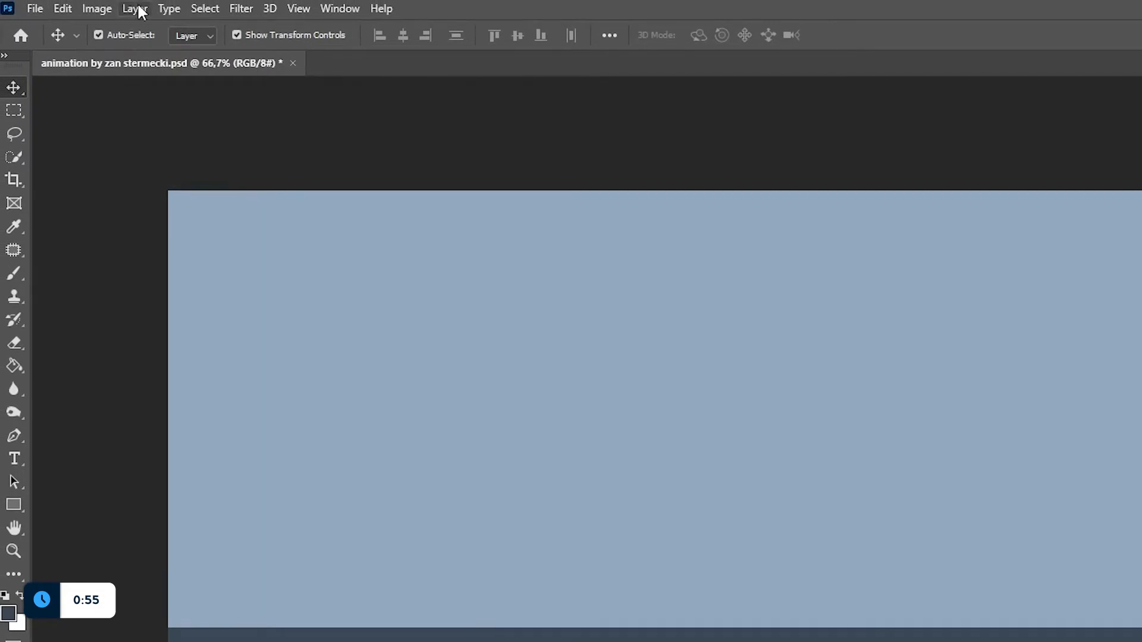
# - Create a new blank video layer above BG and name it 'animation'
pyautogui.click(135, 8)
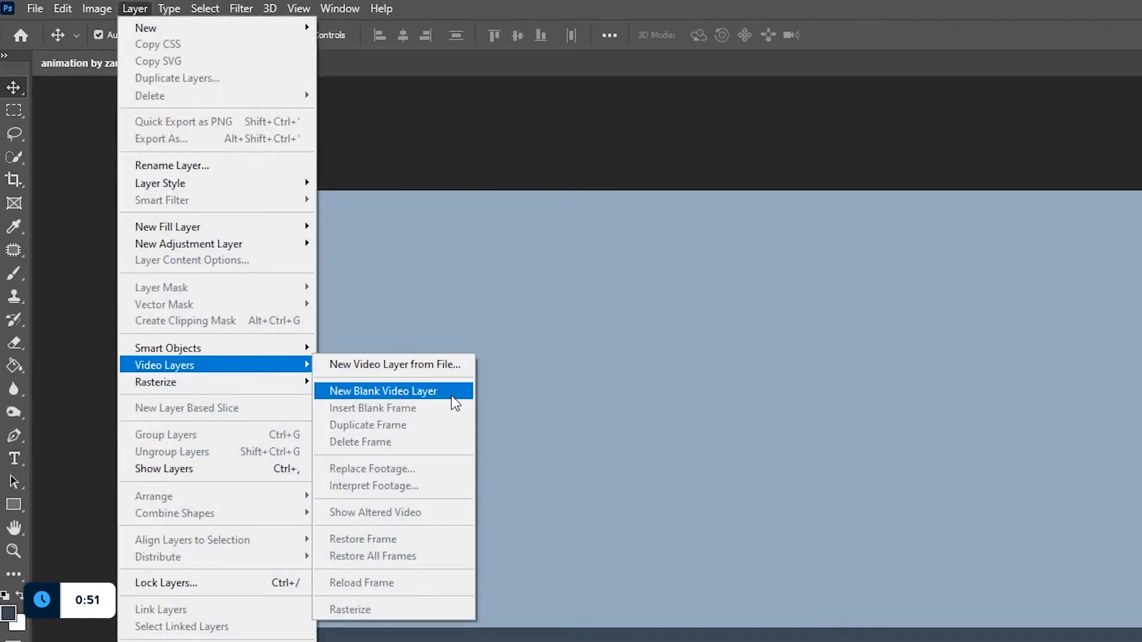
pyautogui.click(382, 392)
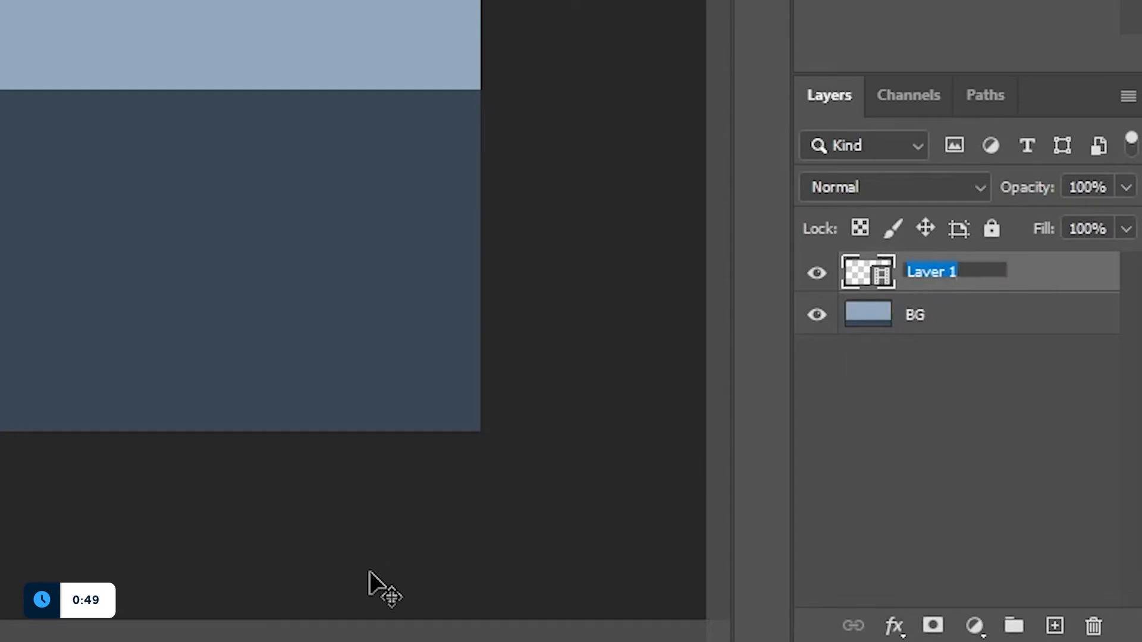
pyautogui.write('animat')
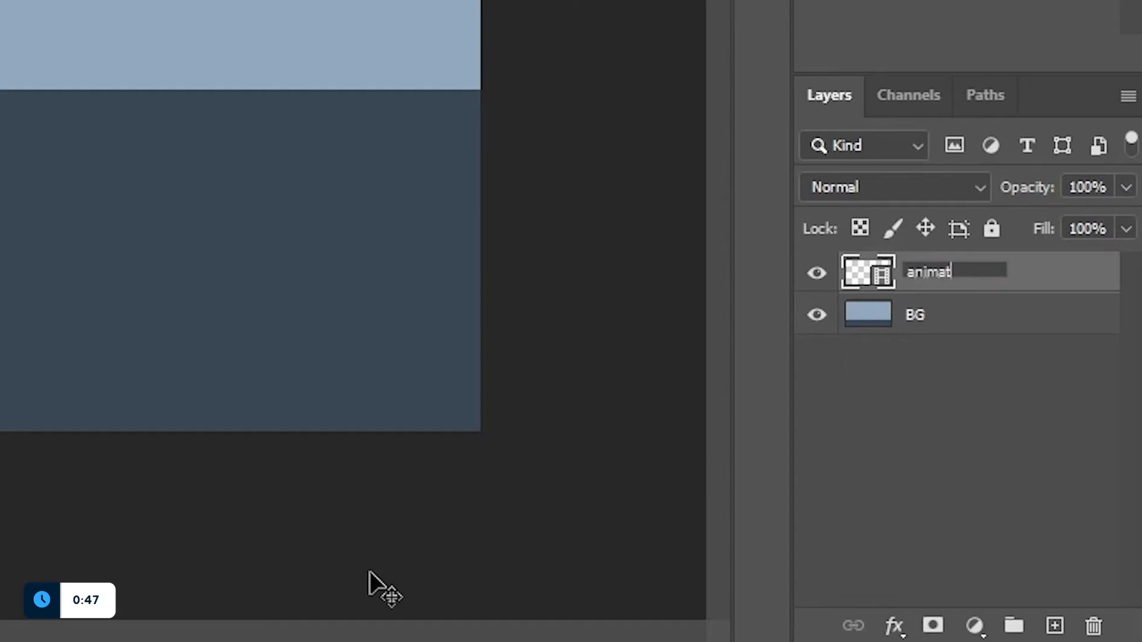
# - Show the Timeline panel and create a video timeline for the layers
pyautogui.click(343, 8)
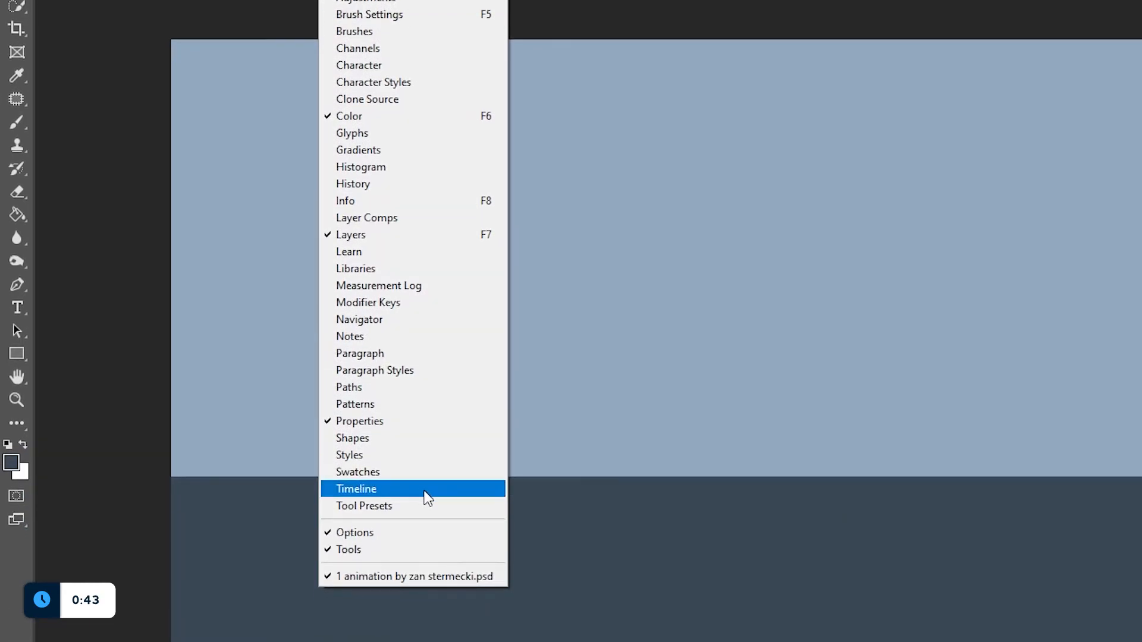
pyautogui.click(356, 489)
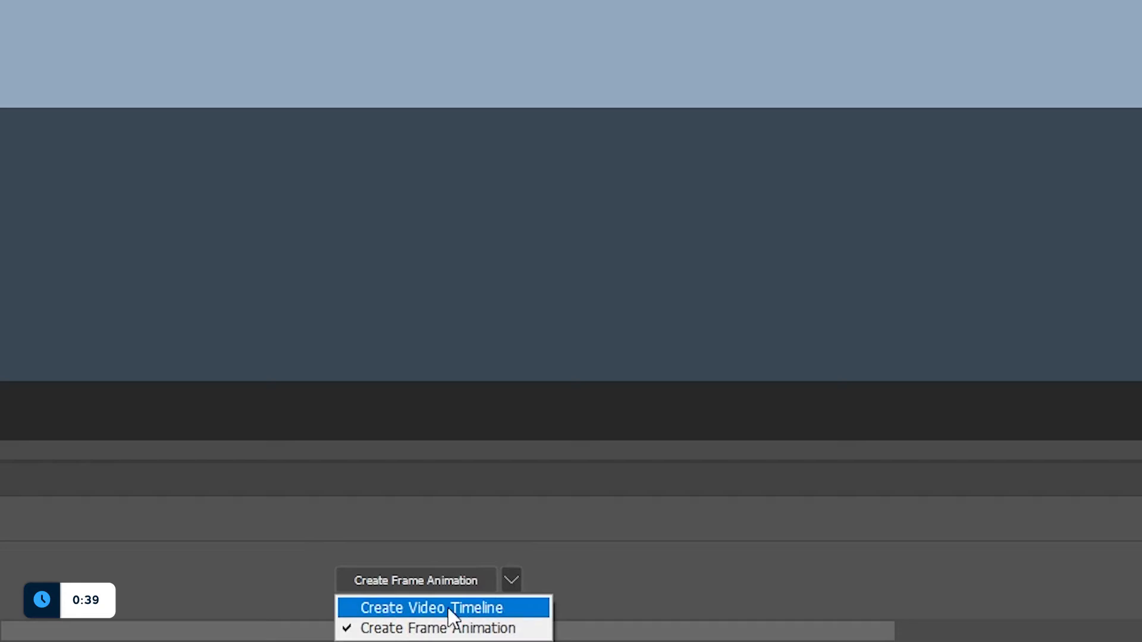
pyautogui.click(432, 608)
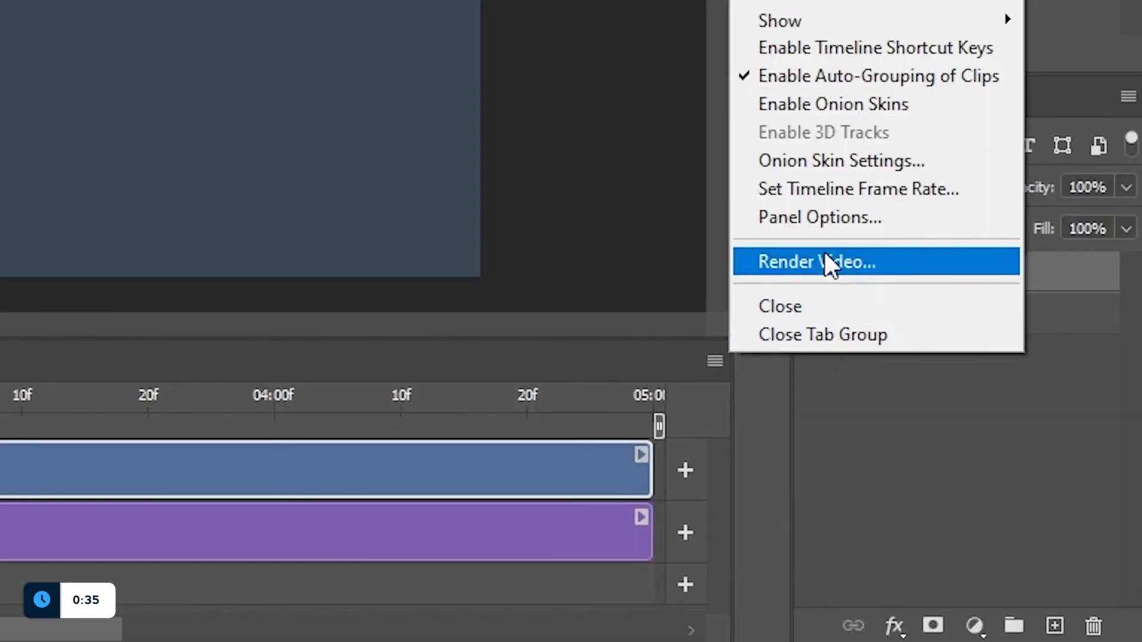
# - Set the timeline frame rate to 10 fps and enable onion skins
pyautogui.click(858, 190)
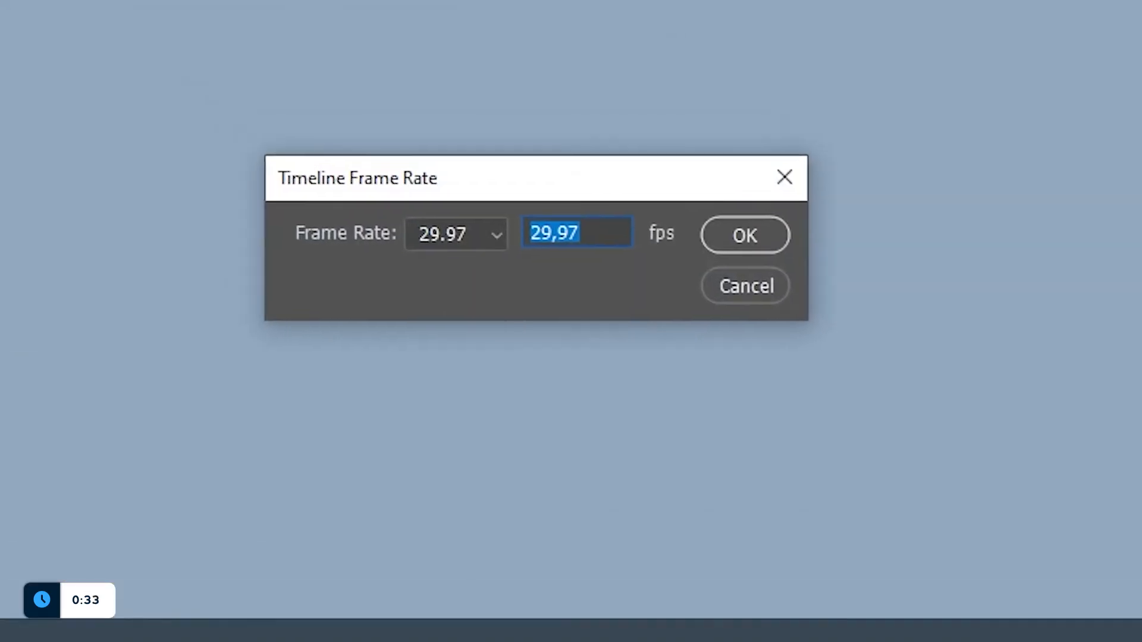
pyautogui.click(744, 234)
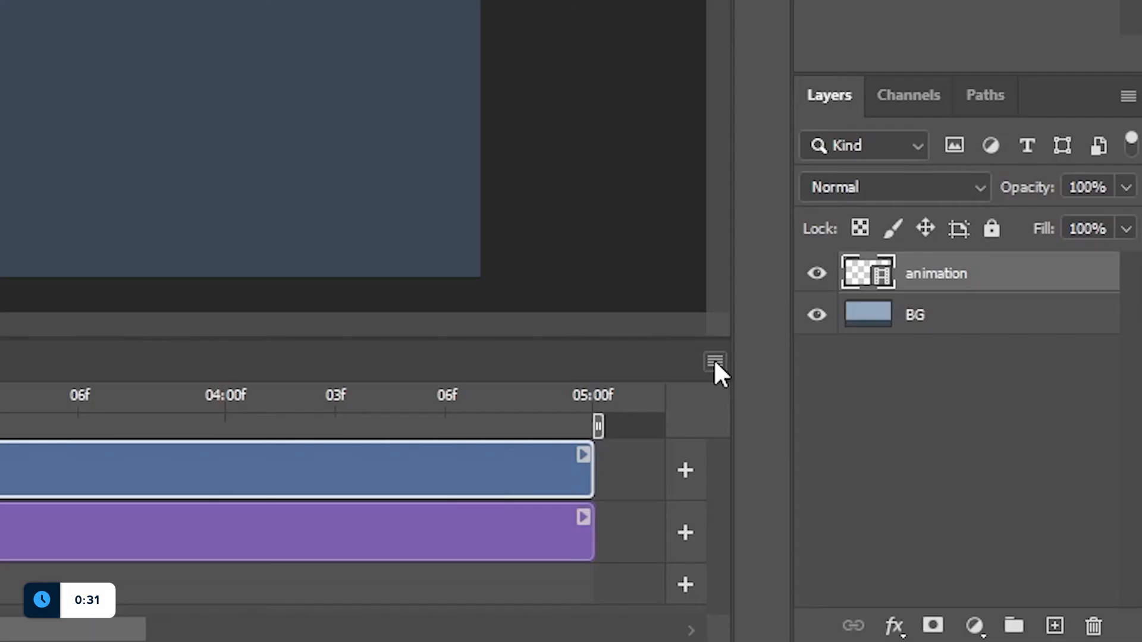
pyautogui.click(714, 361)
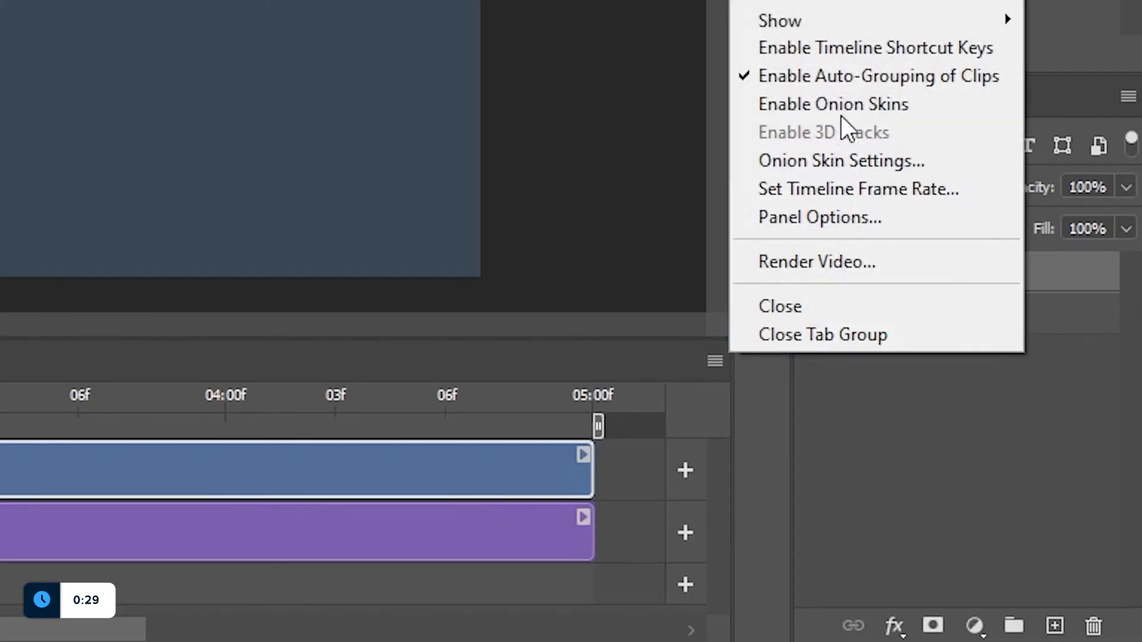
pyautogui.click(833, 103)
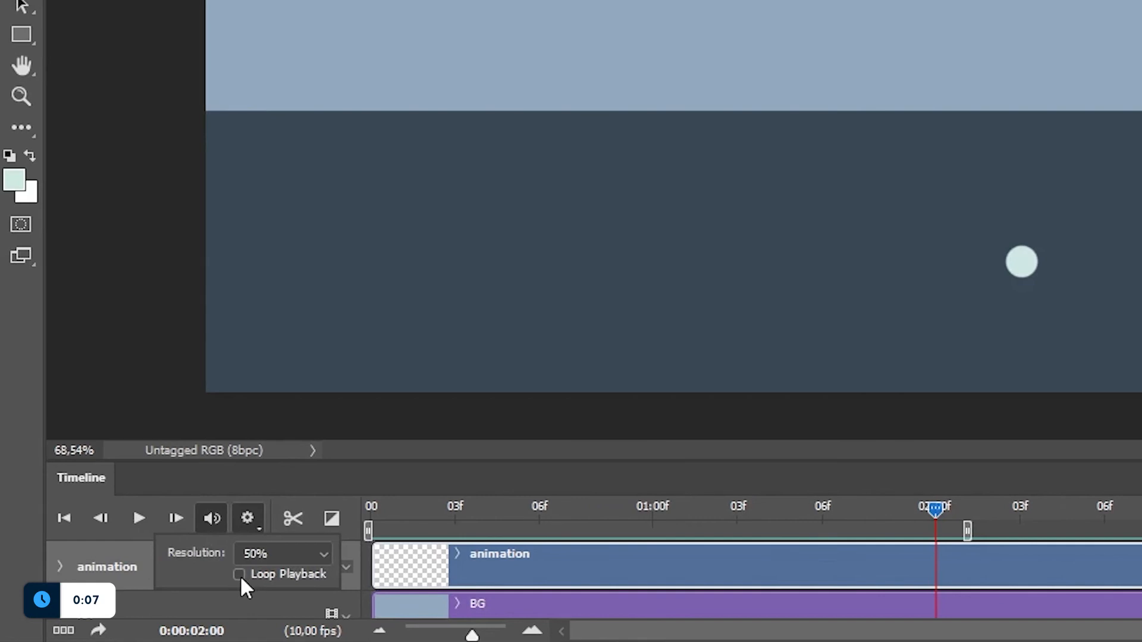
# - Make the painted light-dot animation loop on playback
pyautogui.click(239, 574)
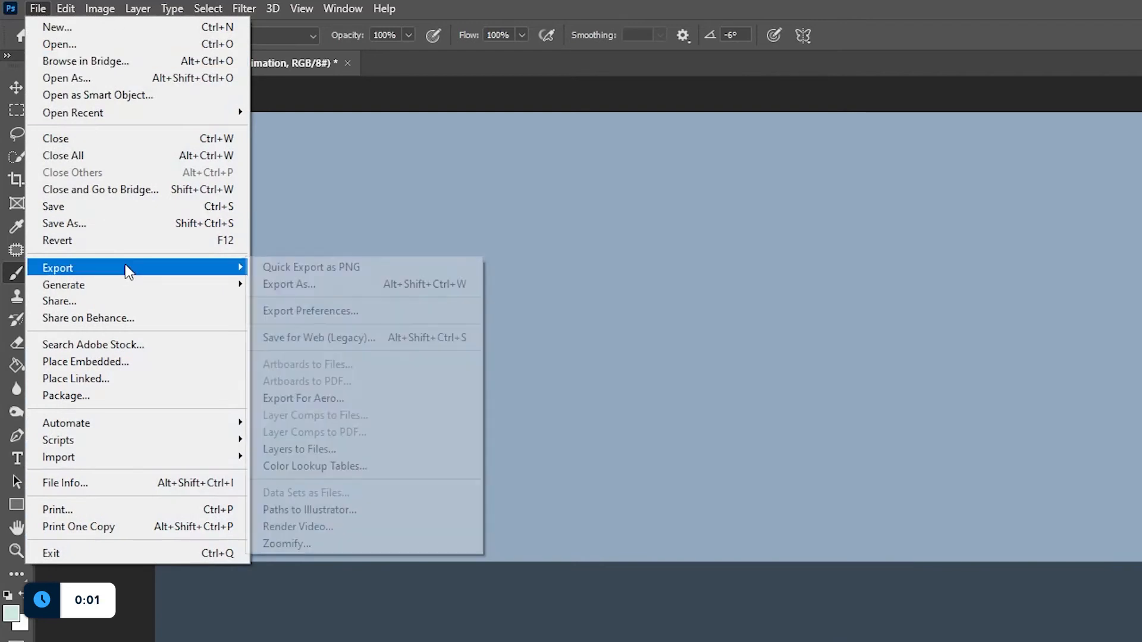
pyautogui.moveTo(385, 337)
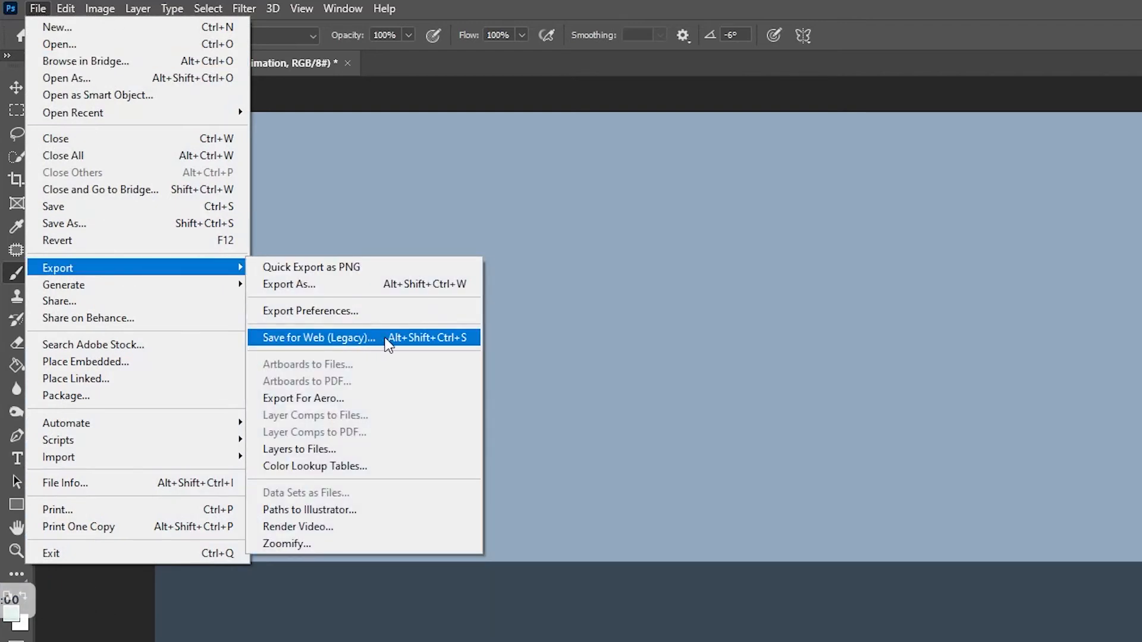
# - Save the dot animation via Save for Web as a forever-looping GIF
pyautogui.click(317, 337)
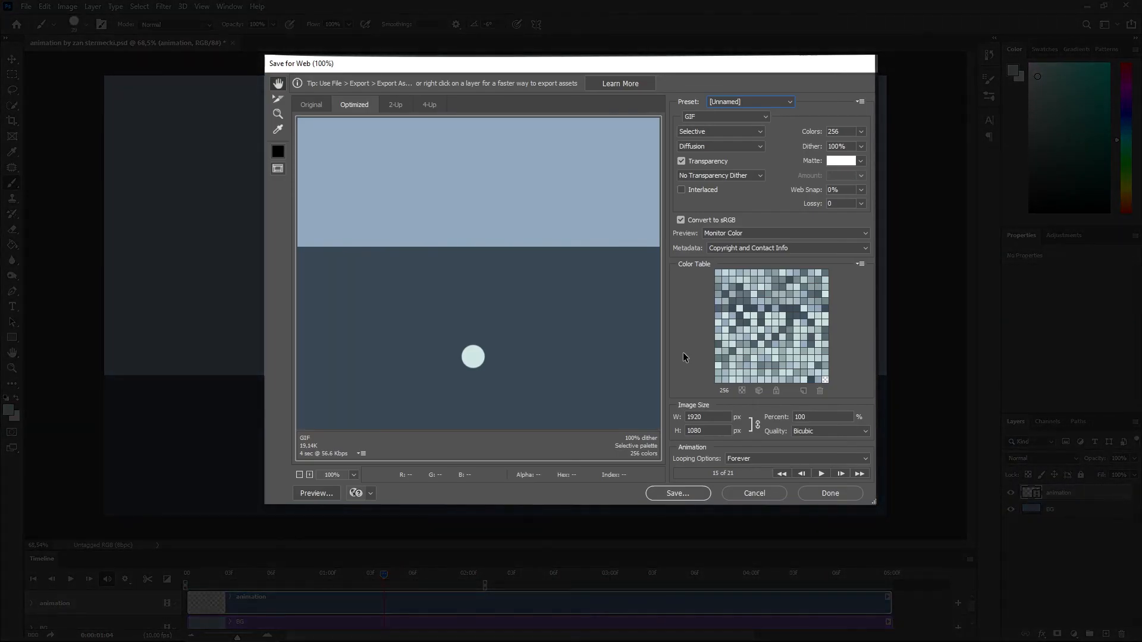
pyautogui.click(830, 493)
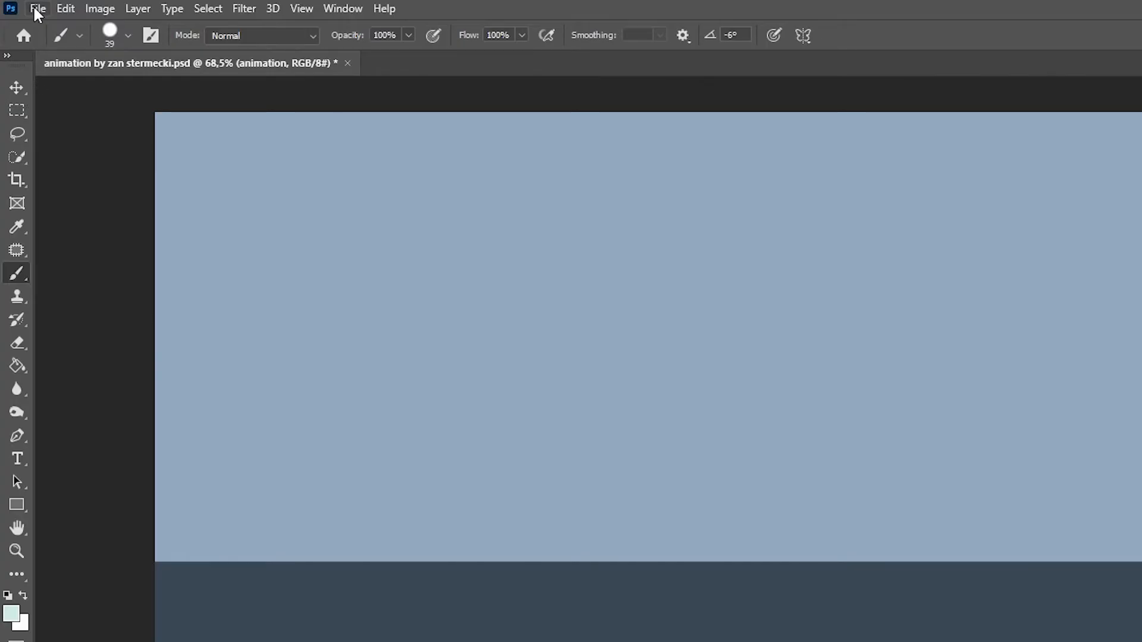
# - Open Render Video to export the animation as an H.264 MP4 at 1920×1080, 10 fps
pyautogui.click(36, 8)
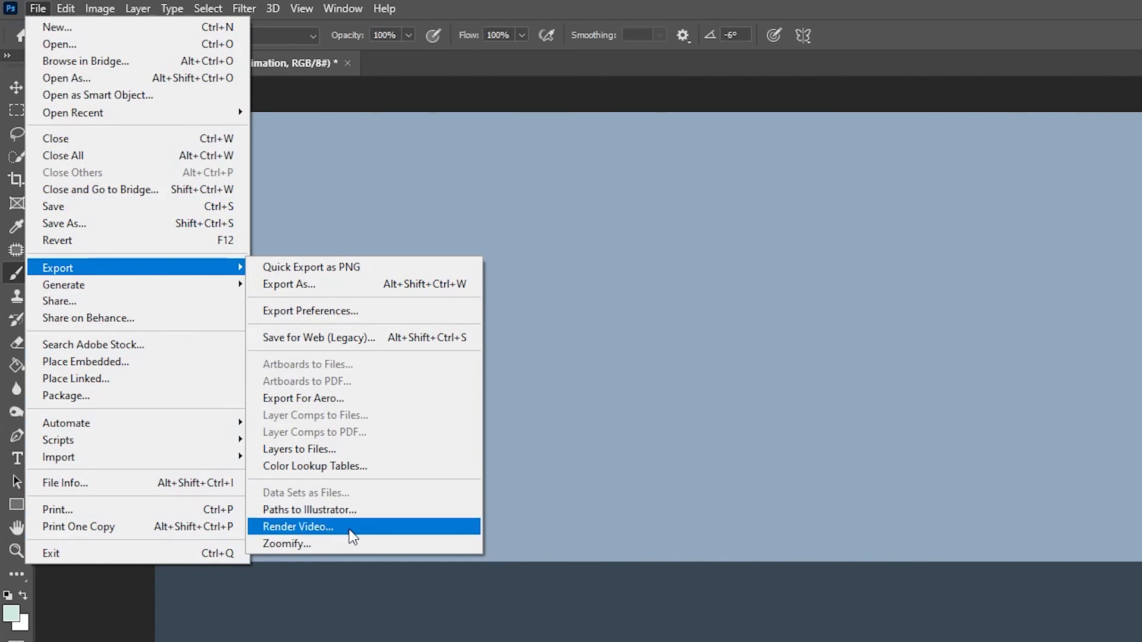
pyautogui.click(297, 527)
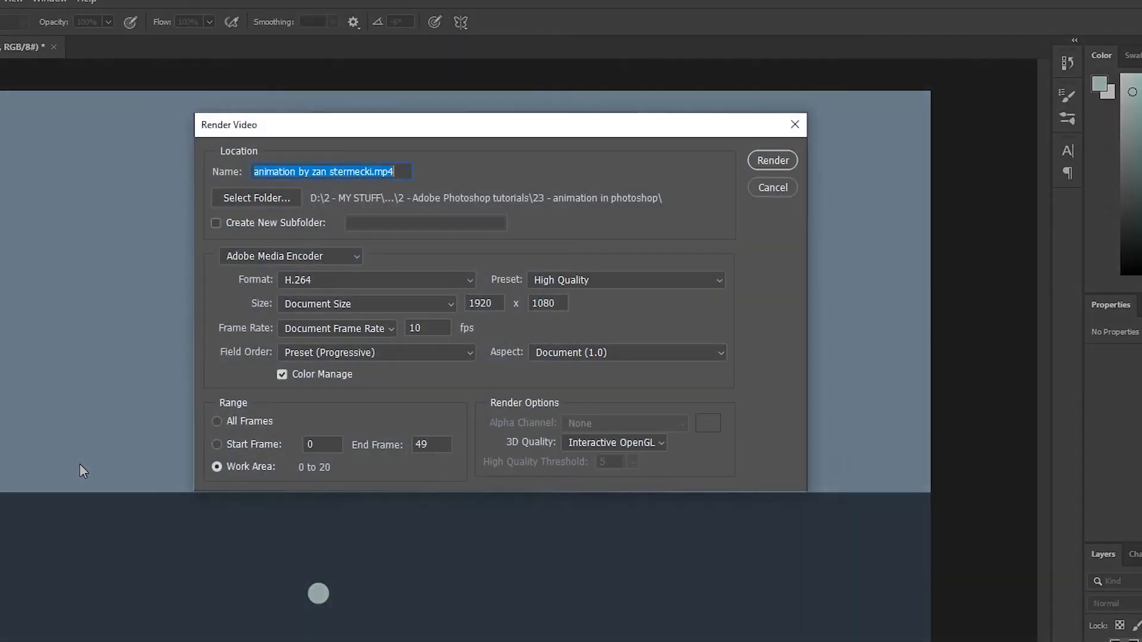